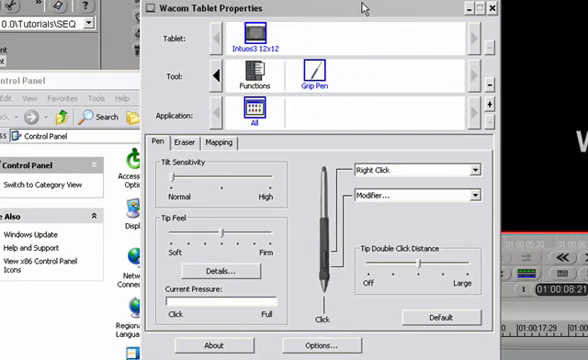
{"action": "mouse_move", "coordinate": [336, 48]}
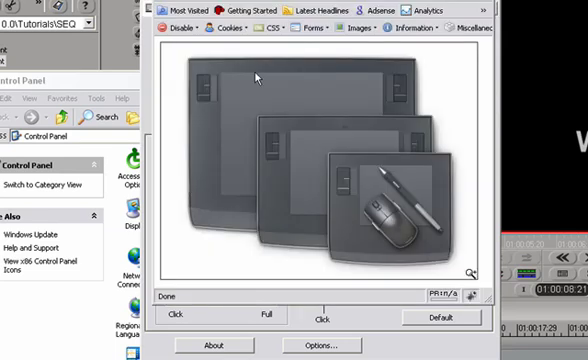
{"action": "mouse_move", "coordinate": [208, 104]}
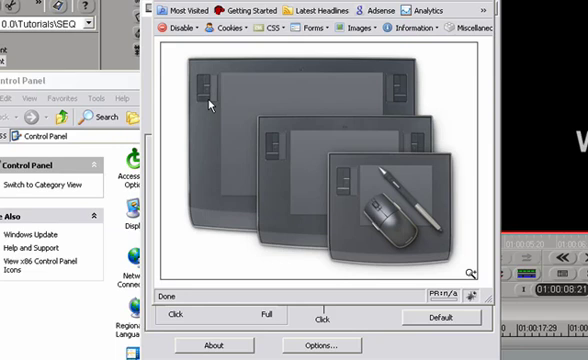
{"action": "mouse_move", "coordinate": [356, 104]}
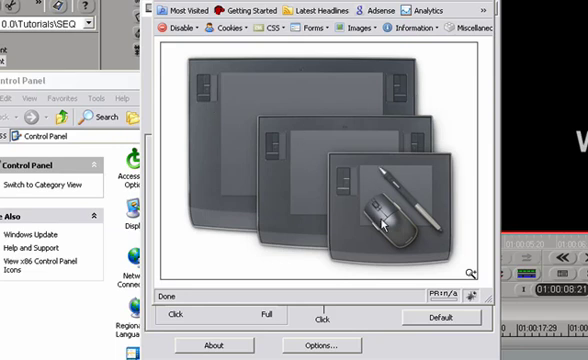
{"action": "mouse_move", "coordinate": [362, 168]}
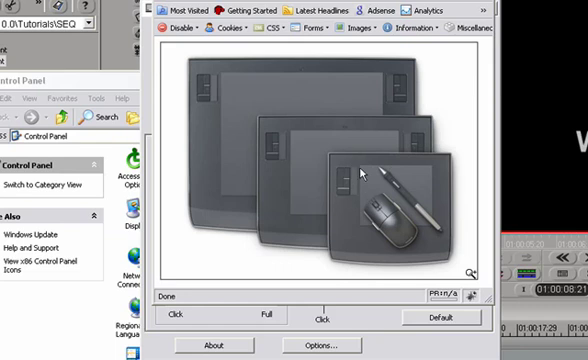
{"action": "mouse_move", "coordinate": [362, 174]}
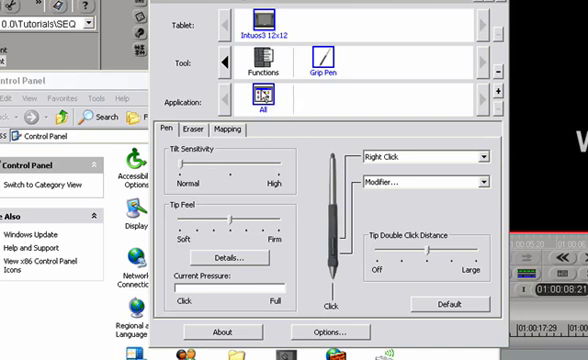
{"action": "mouse_move", "coordinate": [296, 104]}
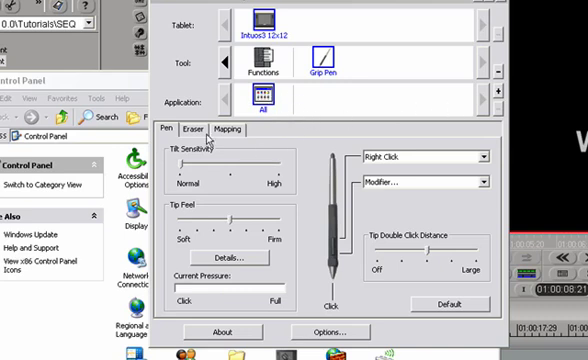
{"action": "mouse_move", "coordinate": [292, 192]}
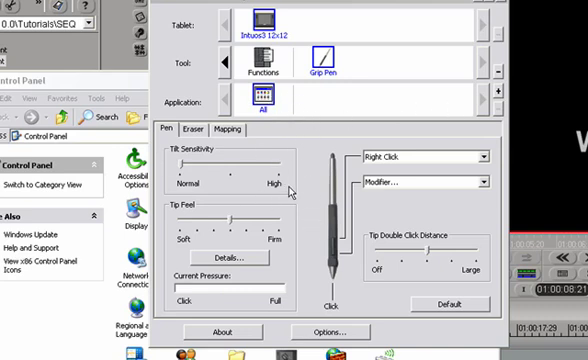
{"action": "mouse_move", "coordinate": [298, 178]}
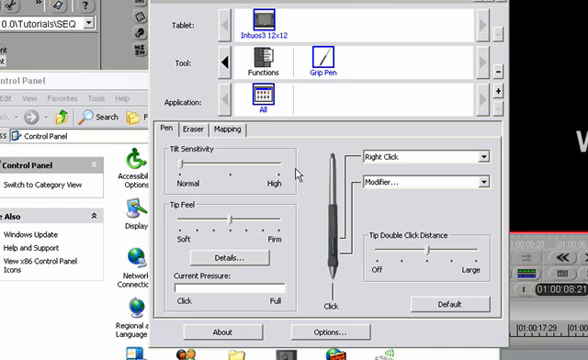
{"action": "mouse_move", "coordinate": [336, 132]}
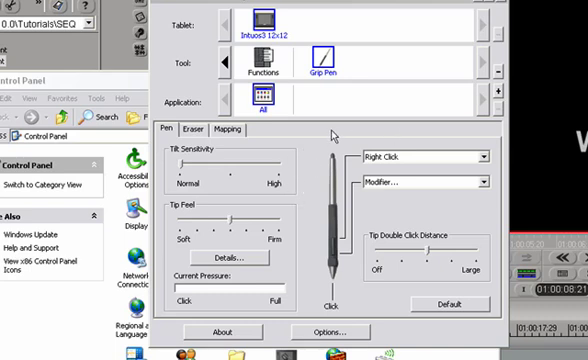
{"action": "mouse_move", "coordinate": [502, 96]}
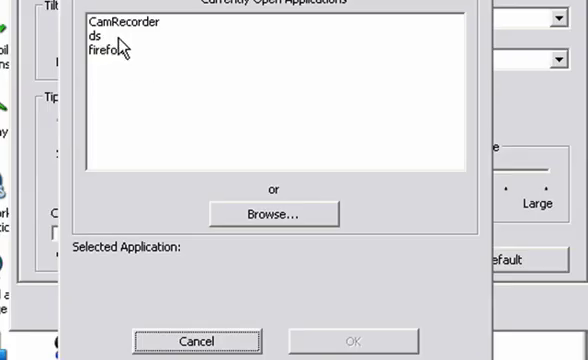
{"action": "mouse_move", "coordinate": [164, 126]}
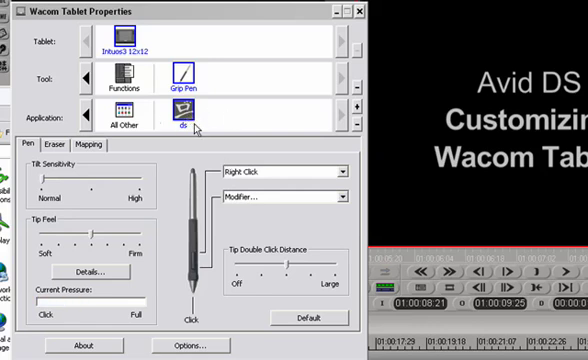
{"action": "mouse_move", "coordinate": [204, 108]}
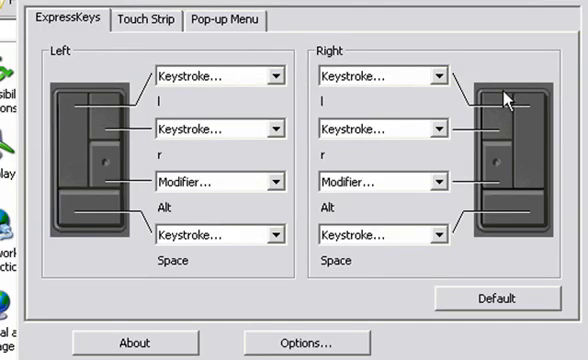
{"action": "mouse_move", "coordinate": [180, 120]}
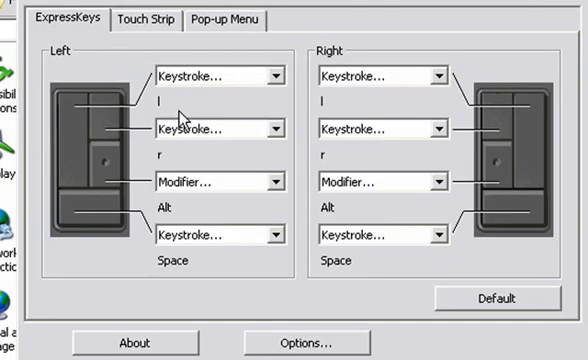
{"action": "mouse_move", "coordinate": [120, 130]}
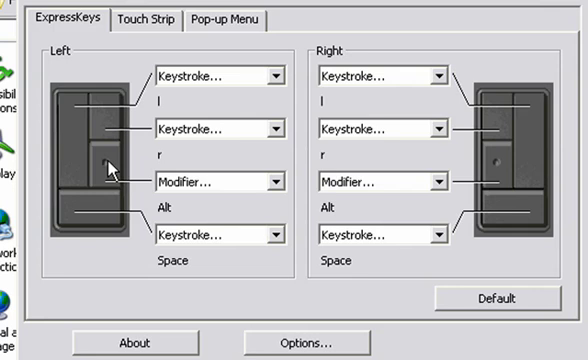
{"action": "mouse_move", "coordinate": [178, 228]}
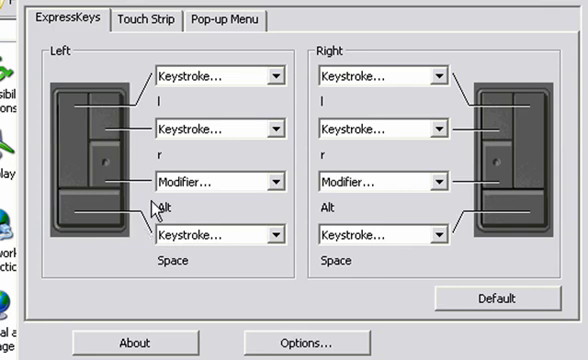
{"action": "mouse_move", "coordinate": [202, 114]}
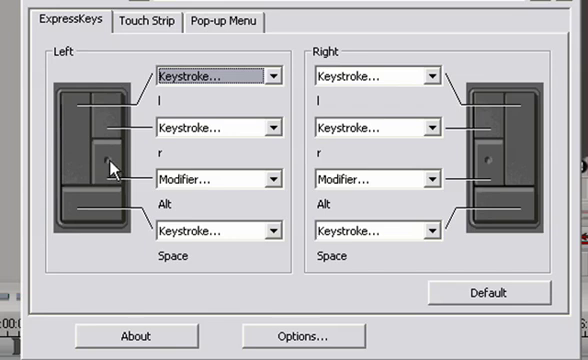
{"action": "mouse_move", "coordinate": [276, 182]}
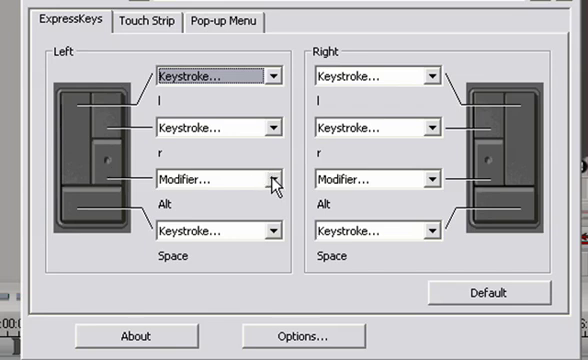
Assign the left Alt ExpressKey the ? keystroke and name it MARK IN OUT
{"action": "left_click", "coordinate": [276, 178]}
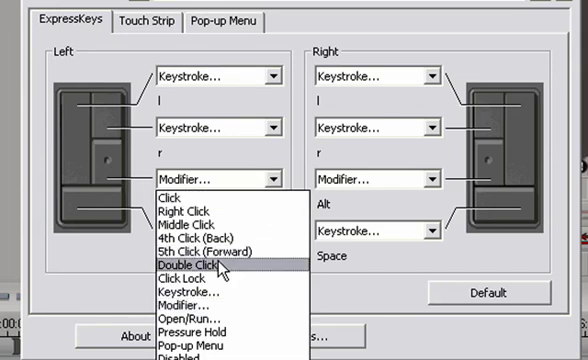
{"action": "mouse_move", "coordinate": [200, 298]}
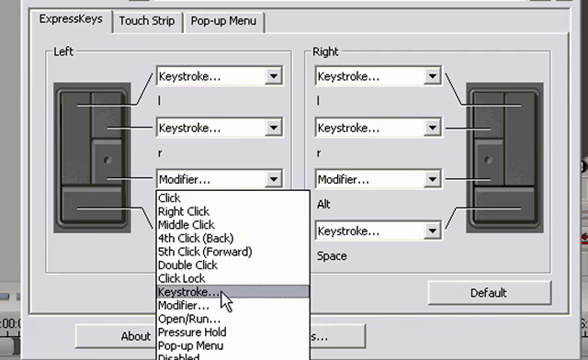
{"action": "left_click", "coordinate": [192, 288]}
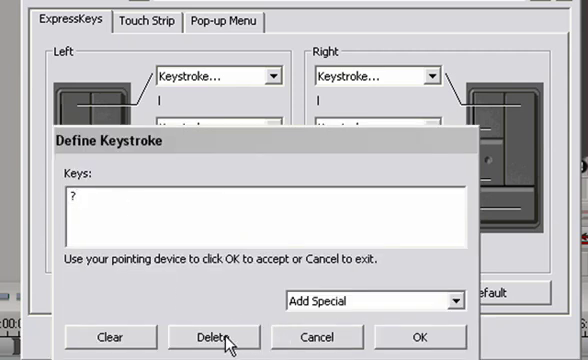
{"action": "left_click", "coordinate": [212, 336]}
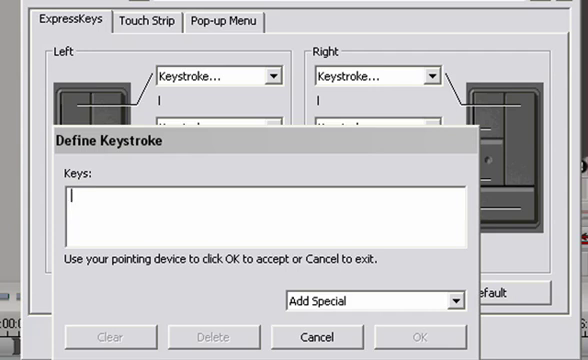
{"action": "type", "text": "?"}
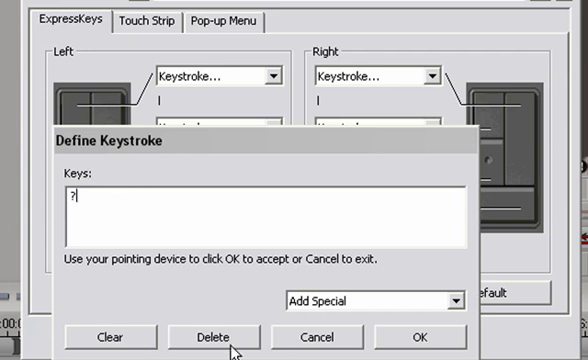
{"action": "left_click", "coordinate": [414, 336]}
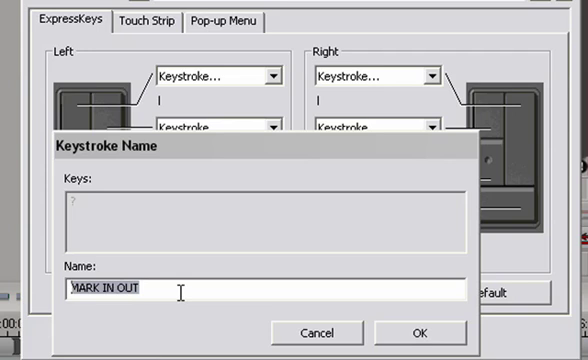
{"action": "mouse_move", "coordinate": [362, 290]}
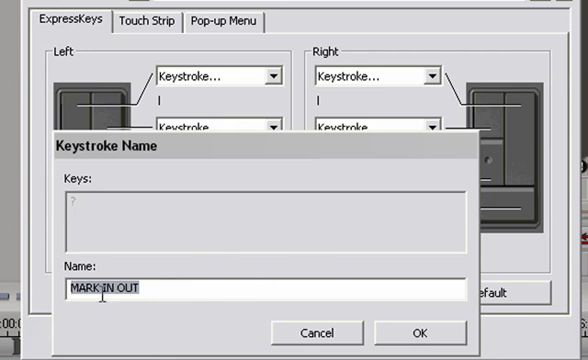
{"action": "left_click", "coordinate": [420, 332]}
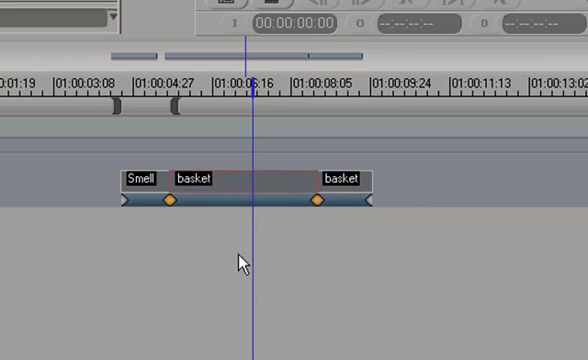
{"action": "mouse_move", "coordinate": [264, 188]}
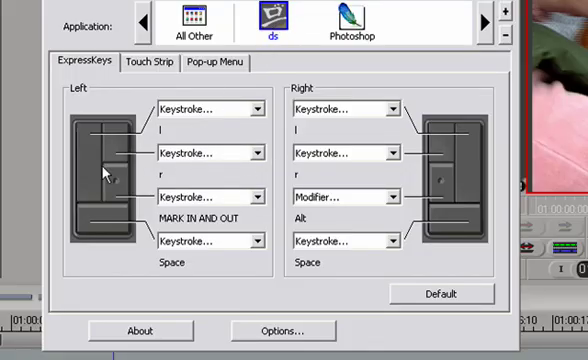
{"action": "mouse_move", "coordinate": [110, 156]}
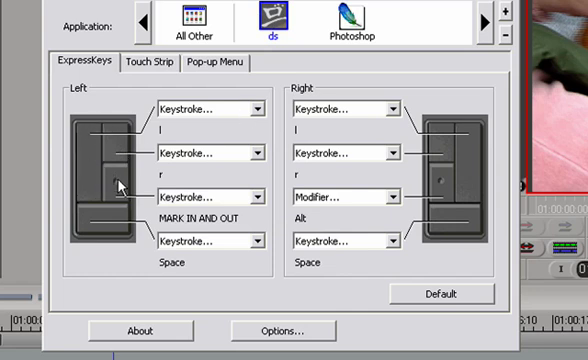
{"action": "mouse_move", "coordinate": [128, 104]}
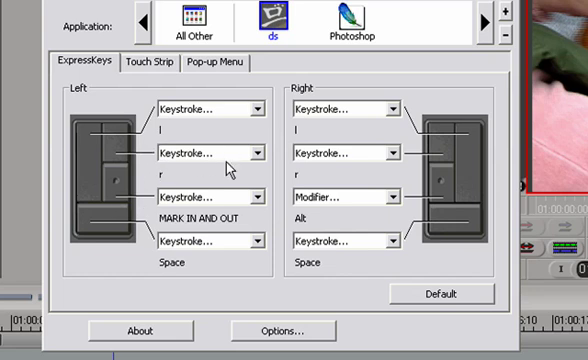
{"action": "mouse_move", "coordinate": [148, 190]}
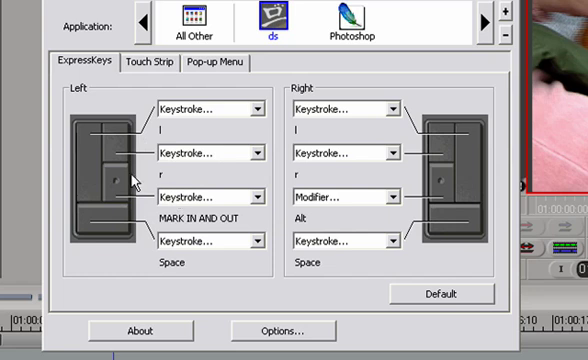
{"action": "mouse_move", "coordinate": [124, 144]}
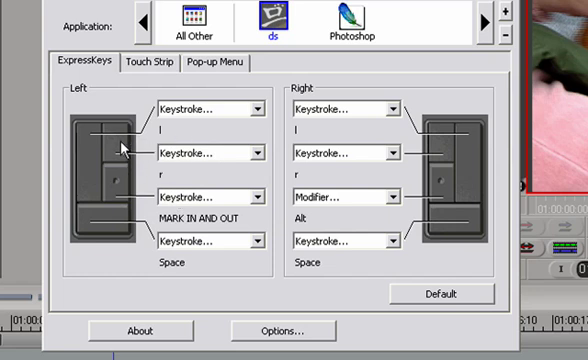
{"action": "mouse_move", "coordinate": [218, 152]}
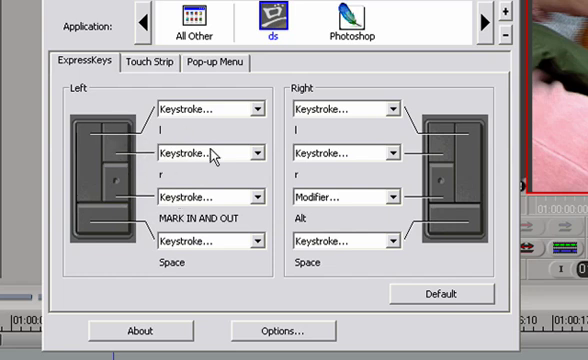
{"action": "mouse_move", "coordinate": [286, 160]}
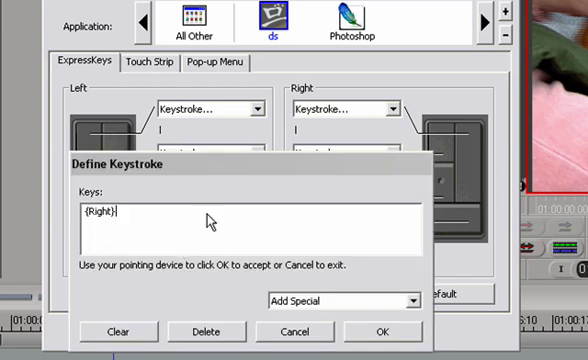
{"action": "mouse_move", "coordinate": [208, 332]}
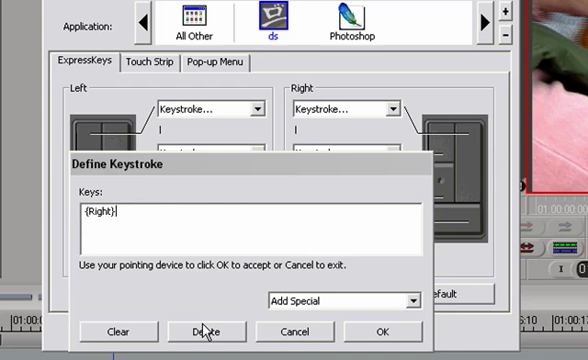
Clear stray keys, record Ctrl+E then F11 and save the keystroke as SLIP
{"action": "left_click", "coordinate": [118, 332]}
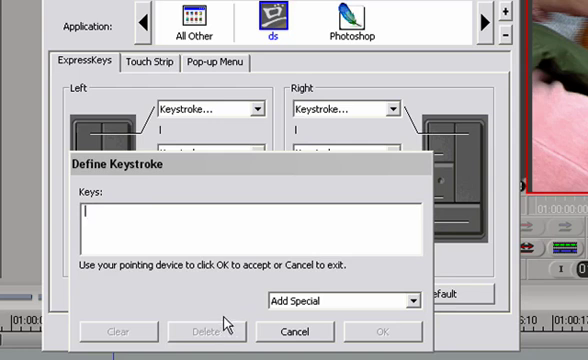
{"action": "type", "text": "JKGHJKGHJKGHJ{Delete}{Delete}{Backspace}{Backspace}{Backspace"}
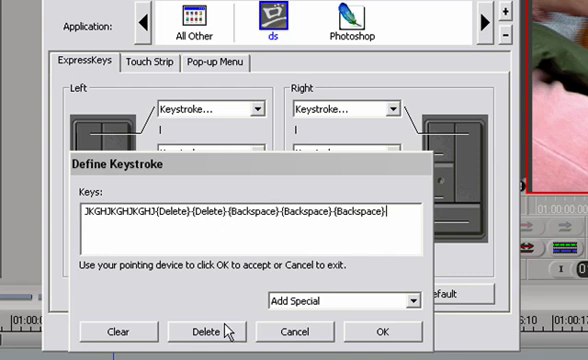
{"action": "left_click", "coordinate": [204, 332]}
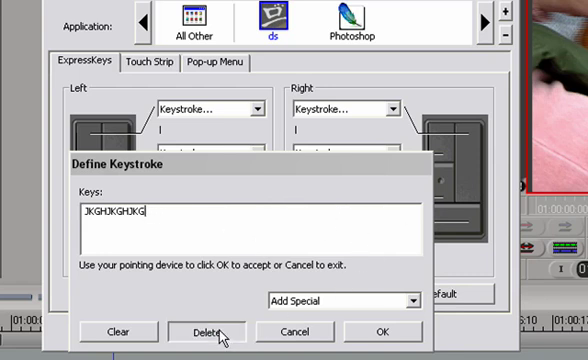
{"action": "left_click", "coordinate": [210, 332]}
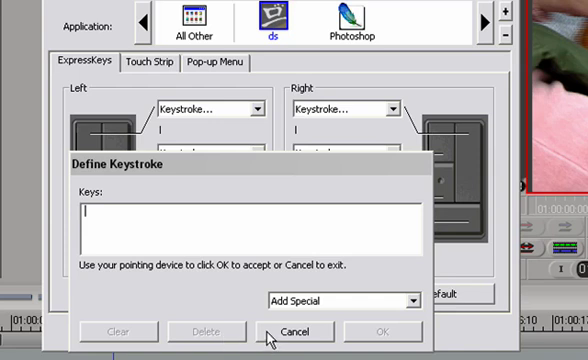
{"action": "type", "text": "{Ctrl}e{F11}"}
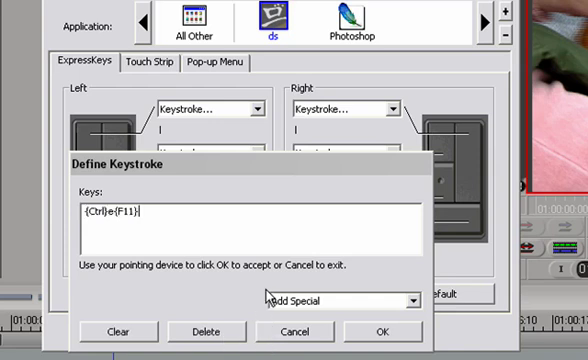
{"action": "left_click", "coordinate": [380, 330]}
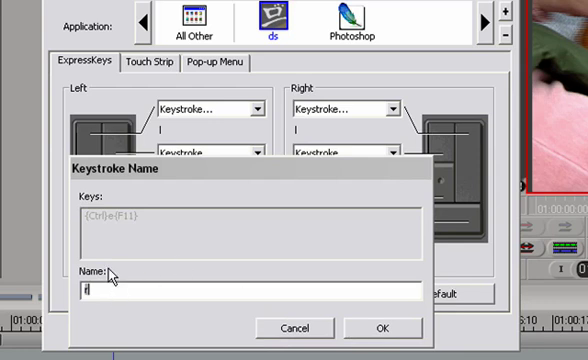
{"action": "type", "text": "SLIP"}
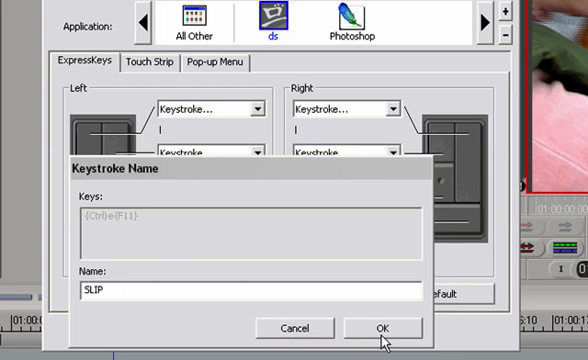
{"action": "left_click", "coordinate": [376, 328]}
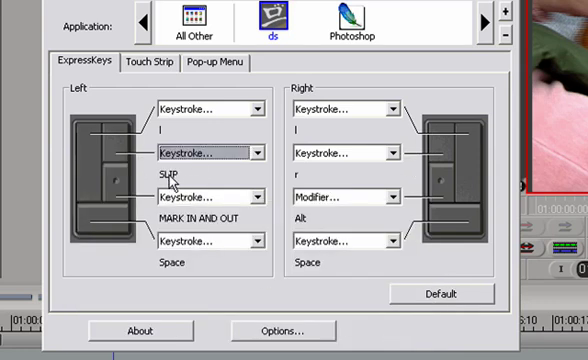
Review the third left key's keystroke and back out, leaving MARK IN AND OUT unchanged
{"action": "left_click", "coordinate": [260, 106]}
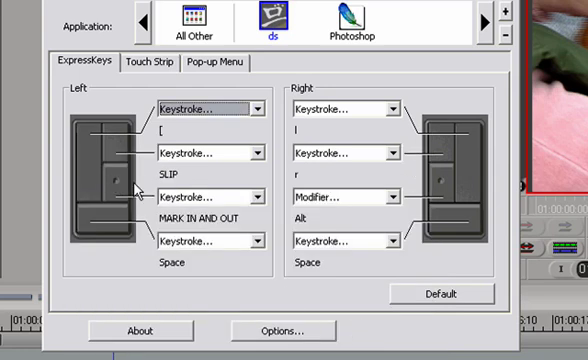
{"action": "left_click", "coordinate": [258, 196]}
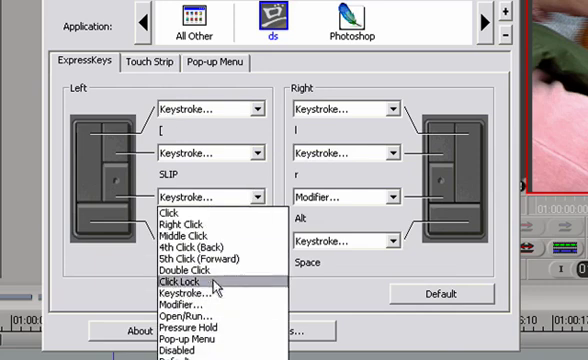
{"action": "left_click", "coordinate": [182, 288]}
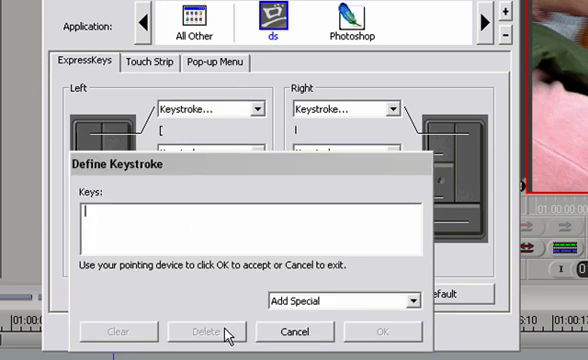
{"action": "left_click", "coordinate": [380, 332]}
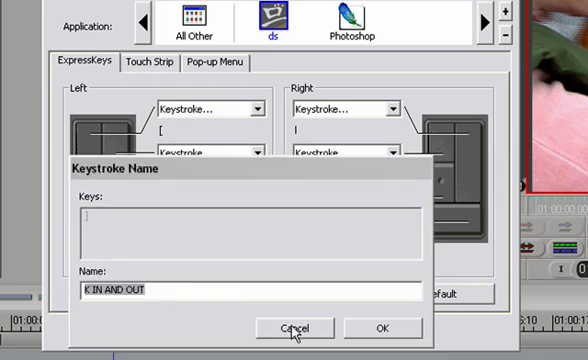
{"action": "left_click", "coordinate": [294, 328]}
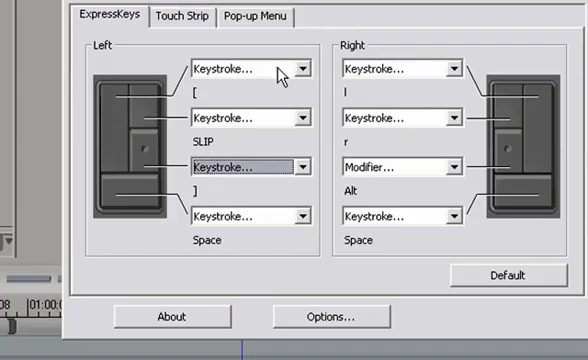
{"action": "mouse_move", "coordinate": [490, 44]}
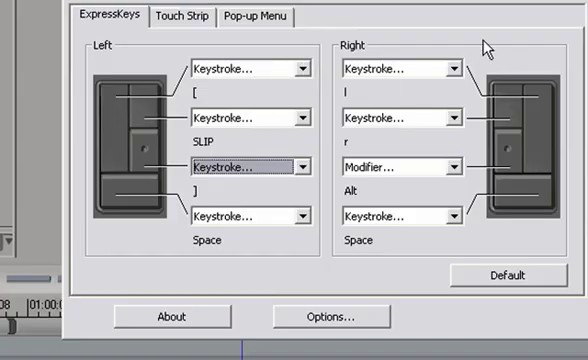
{"action": "mouse_move", "coordinate": [558, 168]}
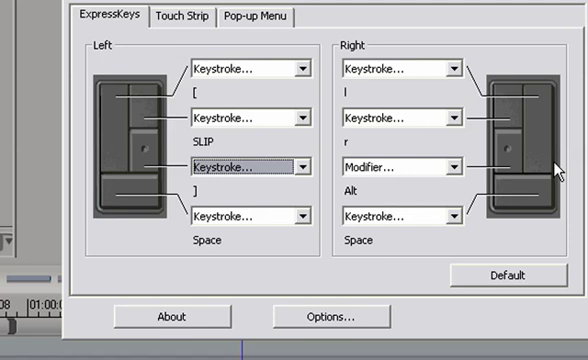
{"action": "mouse_move", "coordinate": [340, 160]}
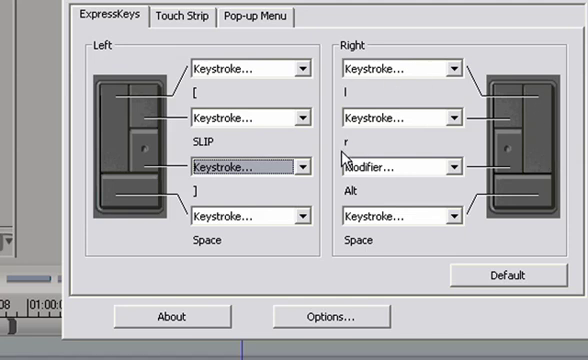
{"action": "mouse_move", "coordinate": [318, 42]}
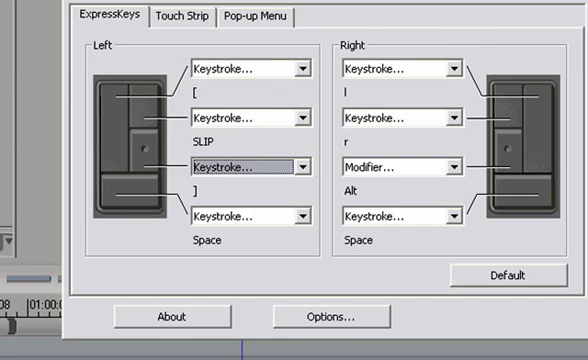
{"action": "mouse_move", "coordinate": [424, 64]}
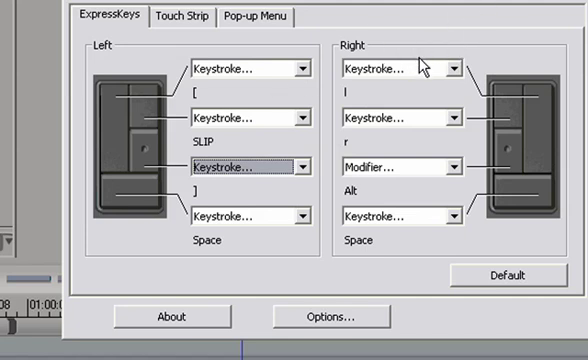
{"action": "mouse_move", "coordinate": [418, 72]}
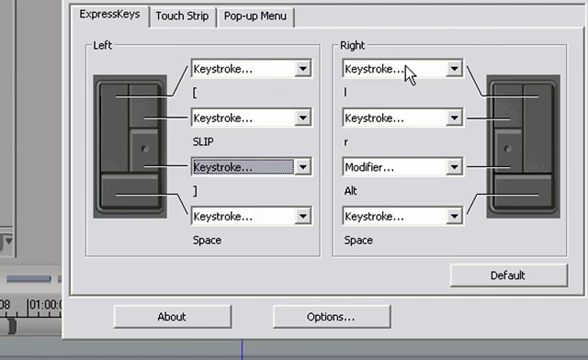
{"action": "mouse_move", "coordinate": [168, 124]}
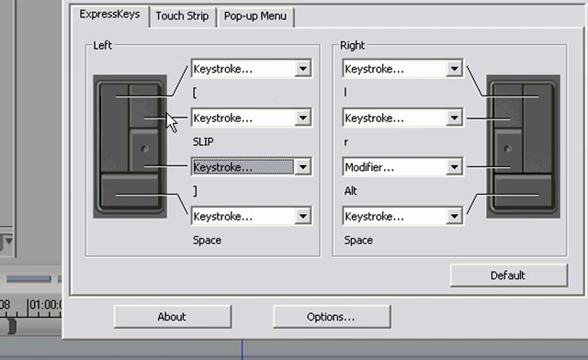
{"action": "mouse_move", "coordinate": [316, 220]}
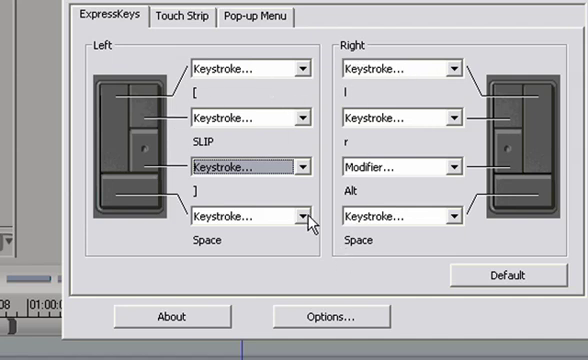
{"action": "mouse_move", "coordinate": [484, 130]}
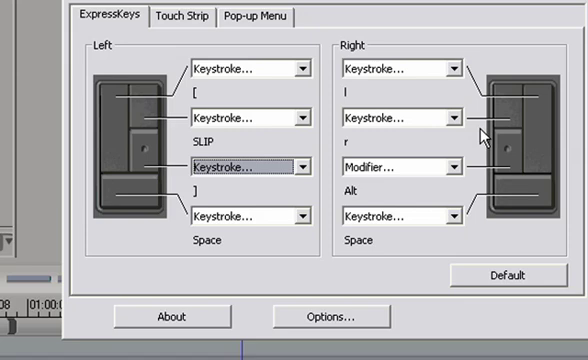
{"action": "mouse_move", "coordinate": [480, 136]}
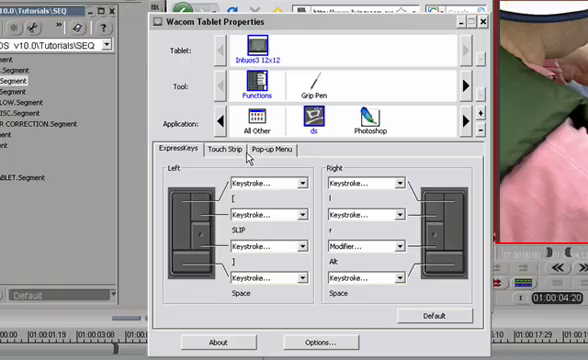
View the Touch Strip settings with r and l keystrokes on the left strip
{"action": "left_click", "coordinate": [222, 148]}
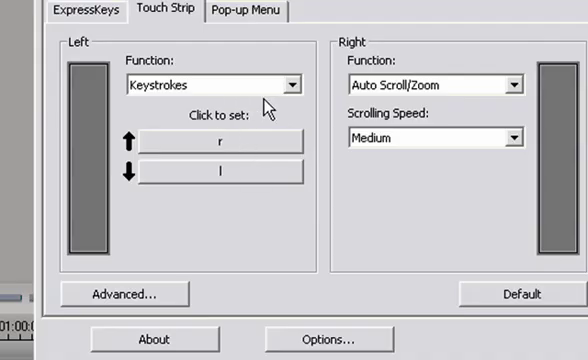
{"action": "mouse_move", "coordinate": [164, 152]}
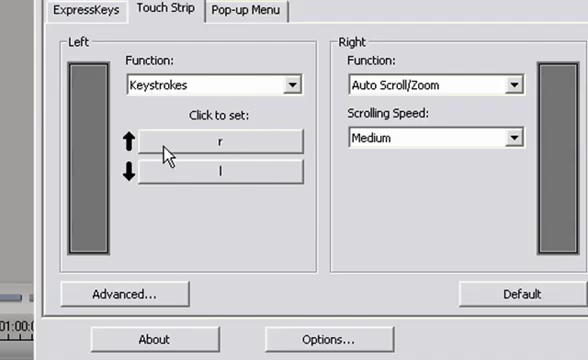
{"action": "mouse_move", "coordinate": [244, 152]}
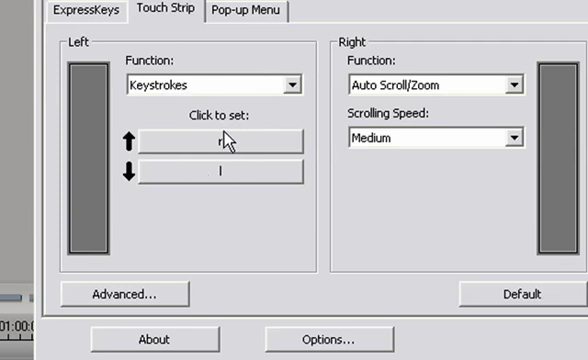
{"action": "mouse_move", "coordinate": [304, 90]}
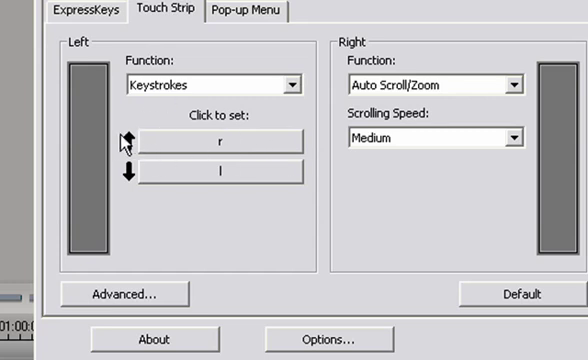
{"action": "mouse_move", "coordinate": [104, 80]}
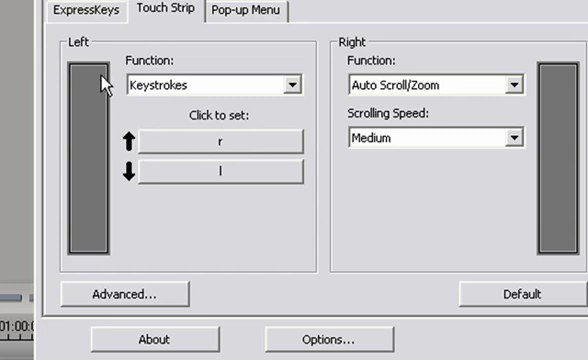
{"action": "mouse_move", "coordinate": [162, 178]}
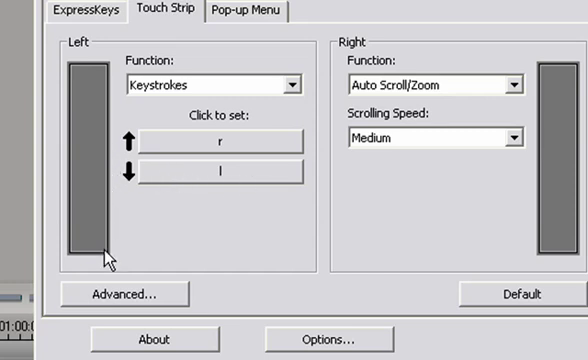
{"action": "left_click", "coordinate": [294, 84]}
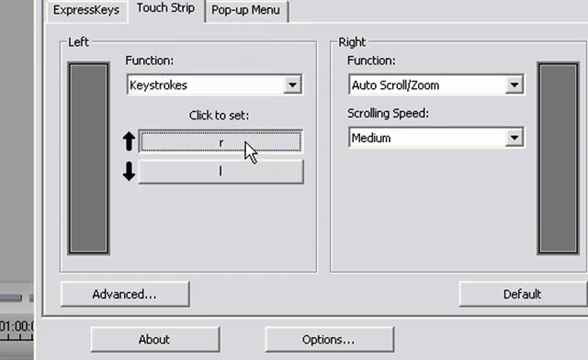
Name the strip's up keystroke RIGHT ({Right}) and down keystroke LEFT ({Left})
{"action": "left_click", "coordinate": [220, 140]}
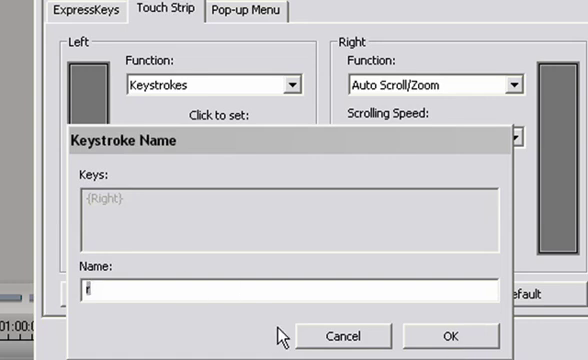
{"action": "type", "text": "RI"}
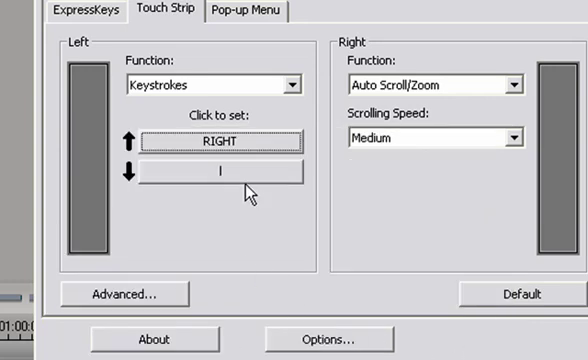
{"action": "left_click", "coordinate": [220, 172]}
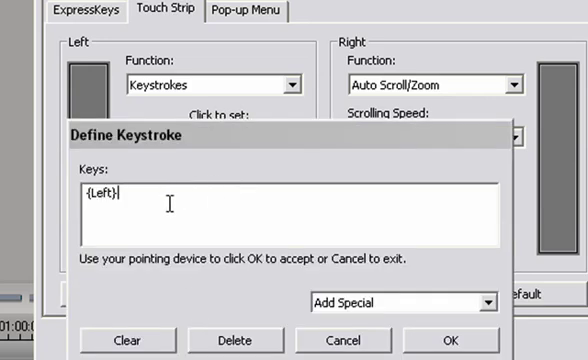
{"action": "mouse_move", "coordinate": [380, 312]}
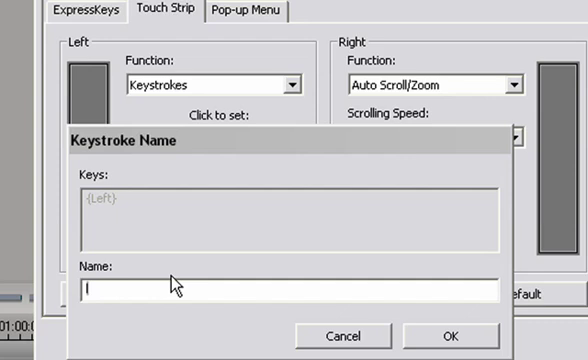
{"action": "type", "text": "LEFT"}
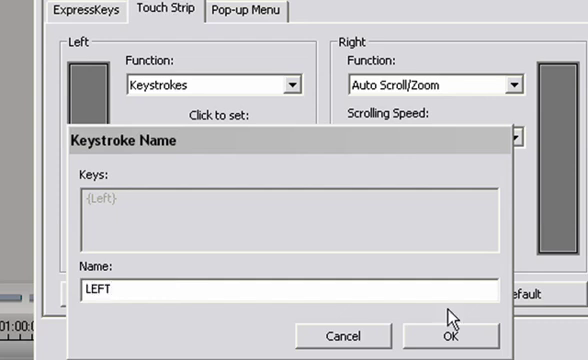
{"action": "left_click", "coordinate": [452, 336]}
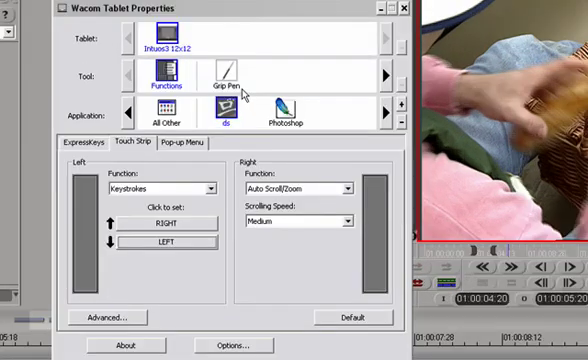
Select the Grip Pen and change its lower side button from Modifier to Keystroke
{"action": "left_click", "coordinate": [228, 76]}
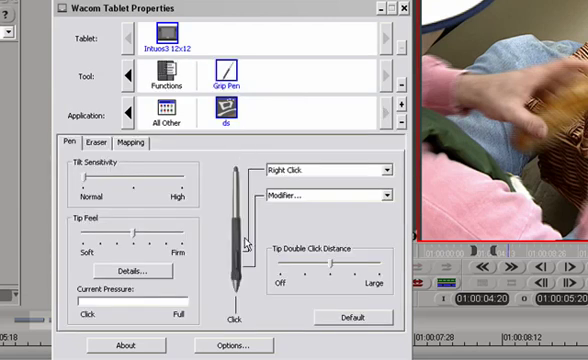
{"action": "mouse_move", "coordinate": [256, 284]}
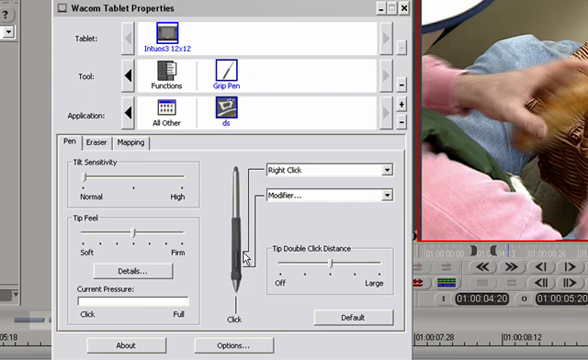
{"action": "mouse_move", "coordinate": [392, 172]}
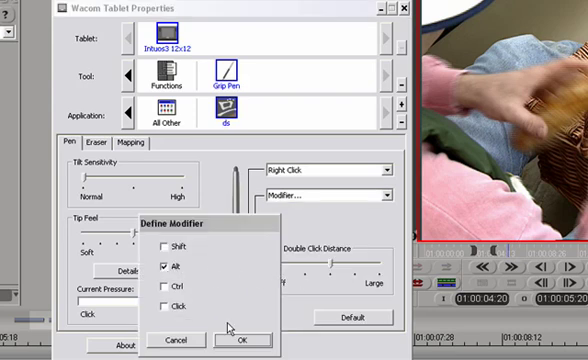
{"action": "mouse_move", "coordinate": [192, 340]}
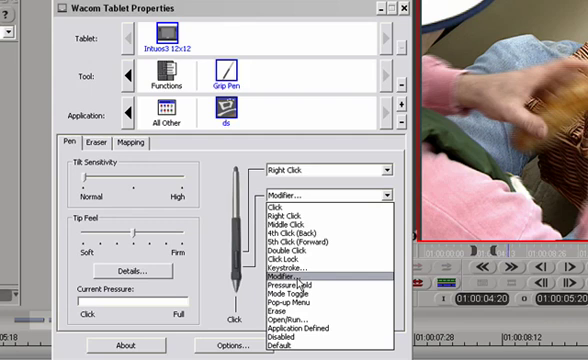
{"action": "left_click", "coordinate": [288, 268]}
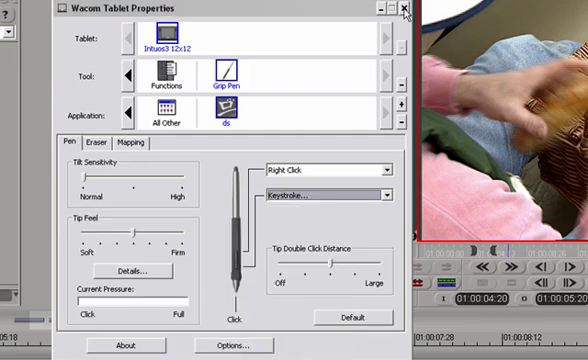
{"action": "left_click", "coordinate": [404, 8]}
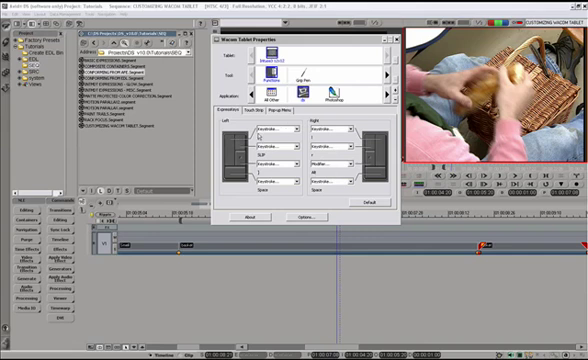
{"action": "mouse_move", "coordinate": [340, 200]}
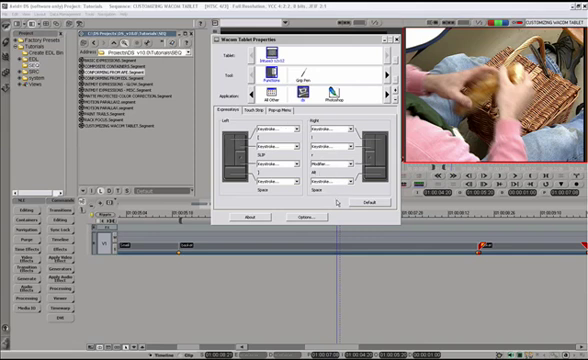